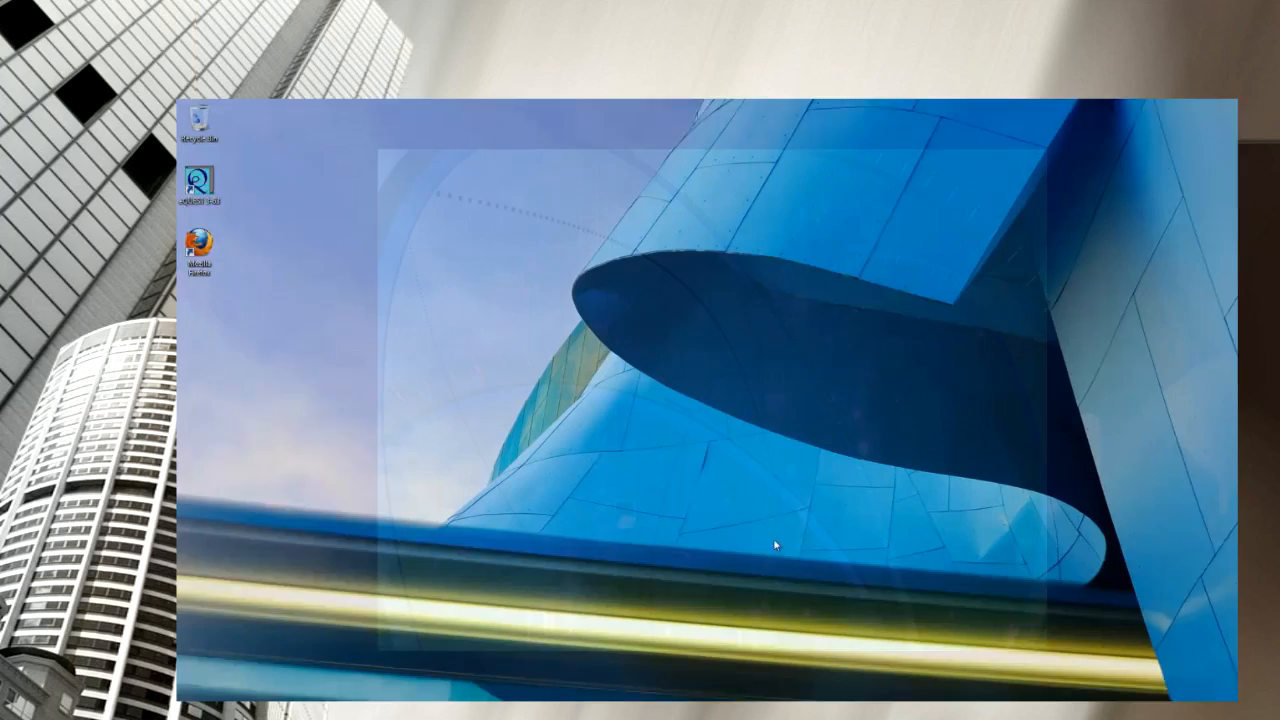
- Launch eQUEST and open the recent Payback Analysis.pd2 project from Startup Options
double_click(200, 186)
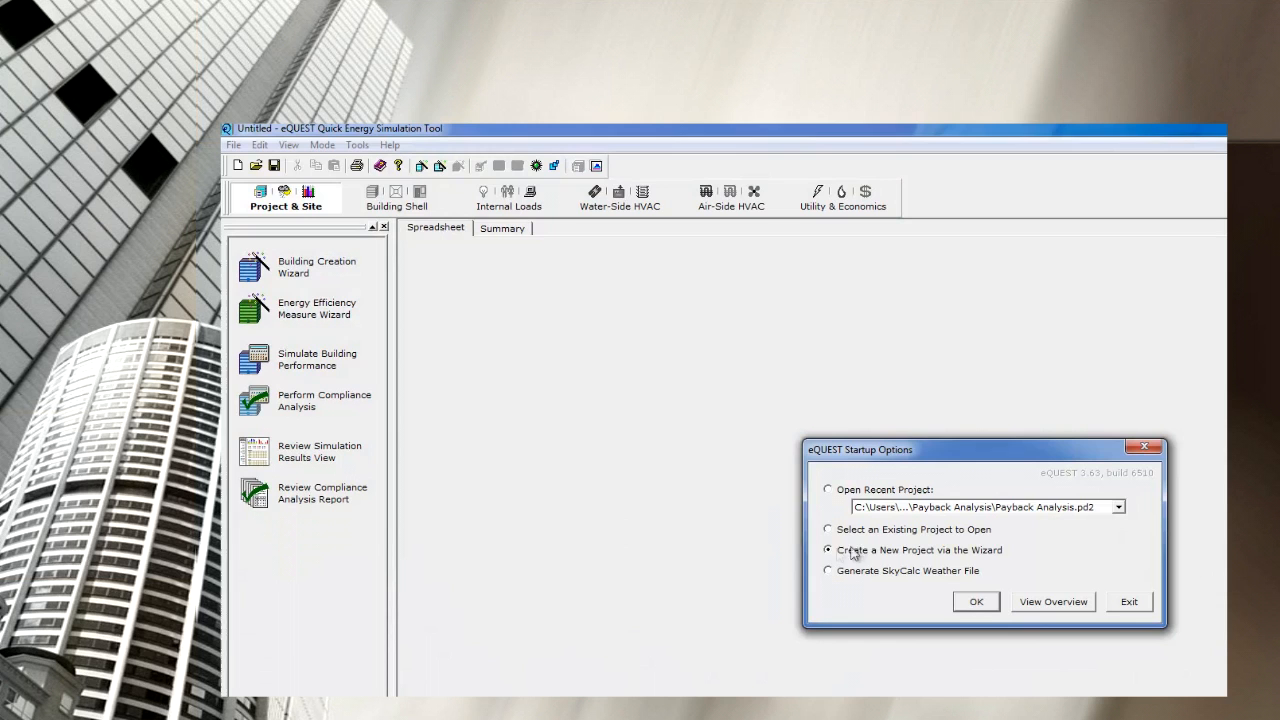
click(828, 490)
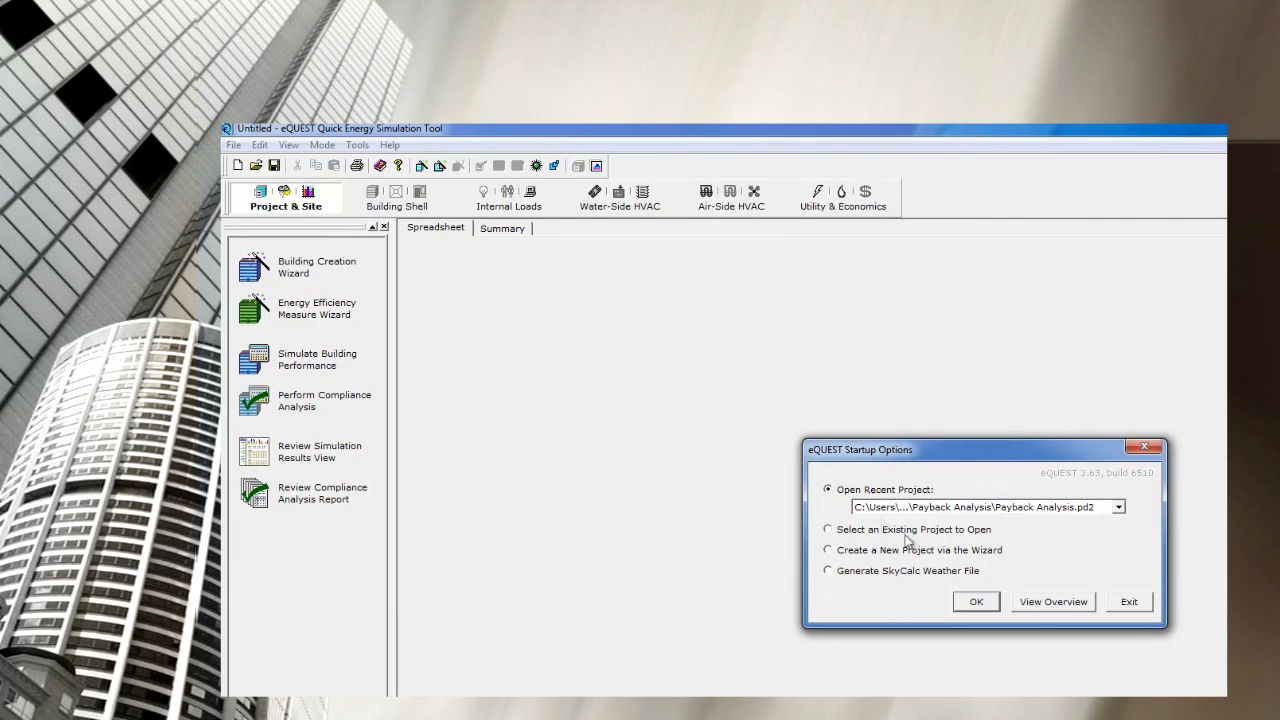
click(976, 600)
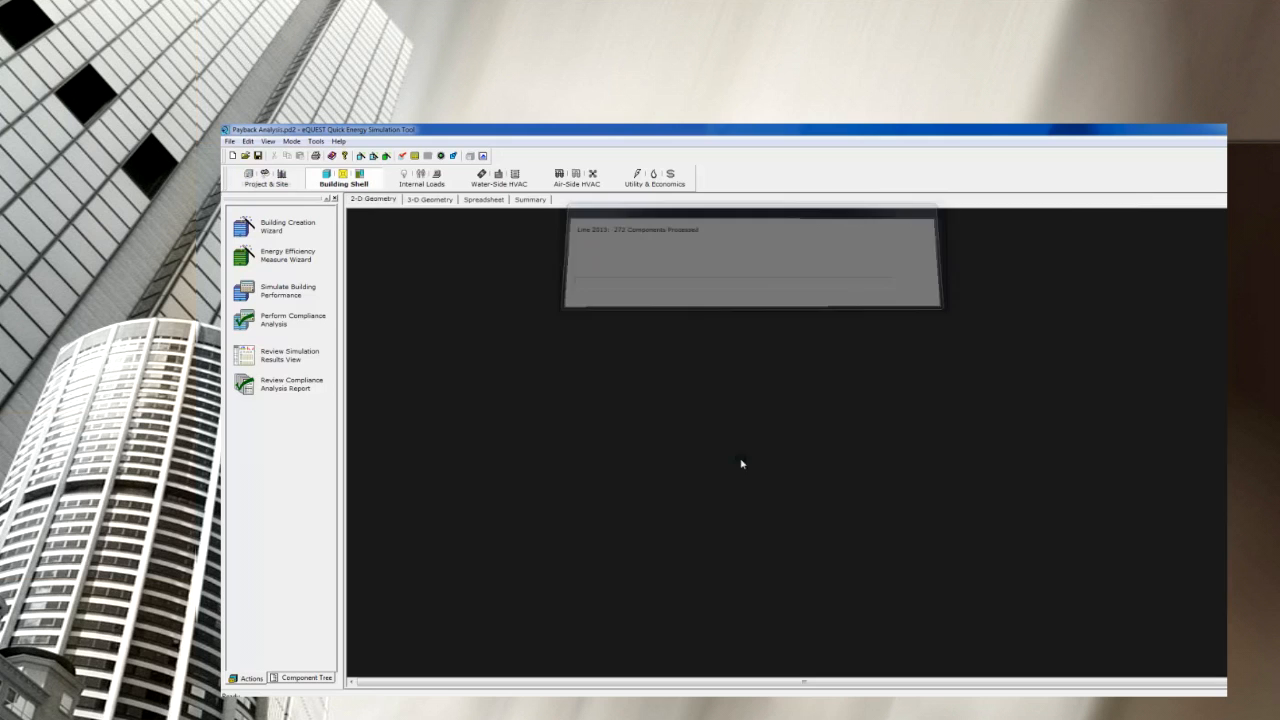
- View the building in 3-D Geometry, its window spreadsheet, then the 2-D Geometry plan
click(428, 200)
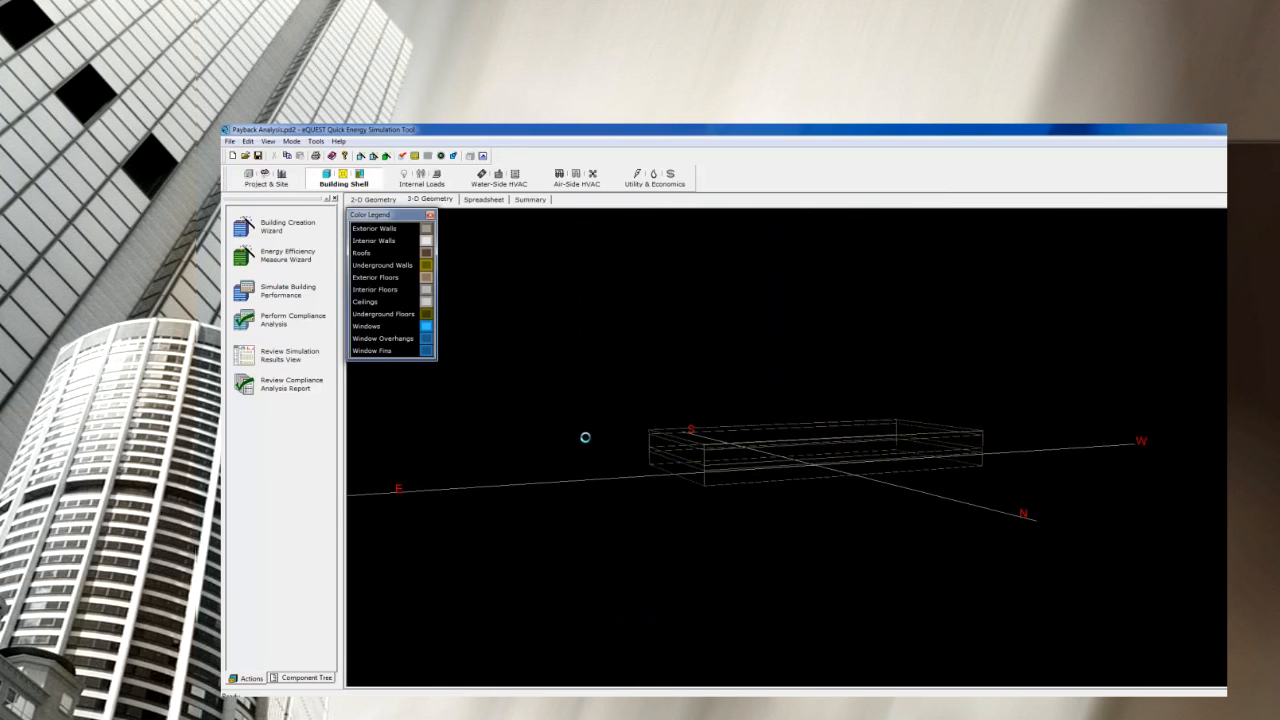
drag(584, 436, 500, 440)
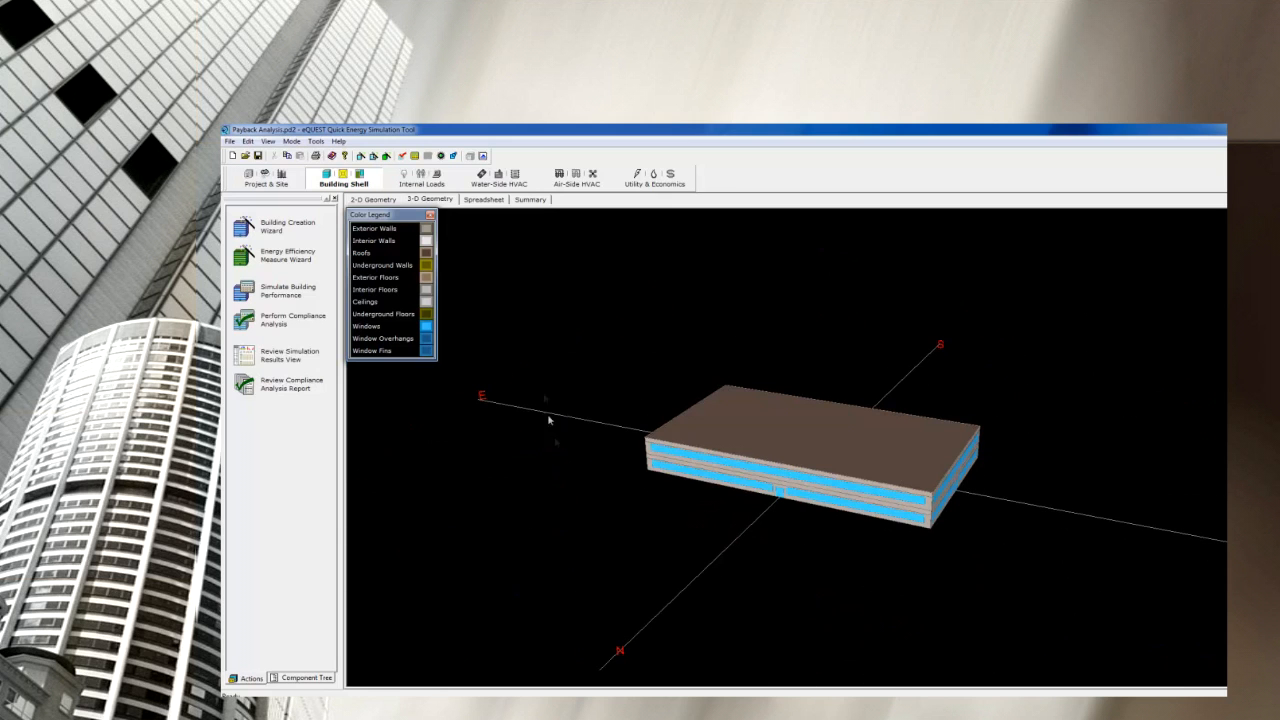
click(484, 200)
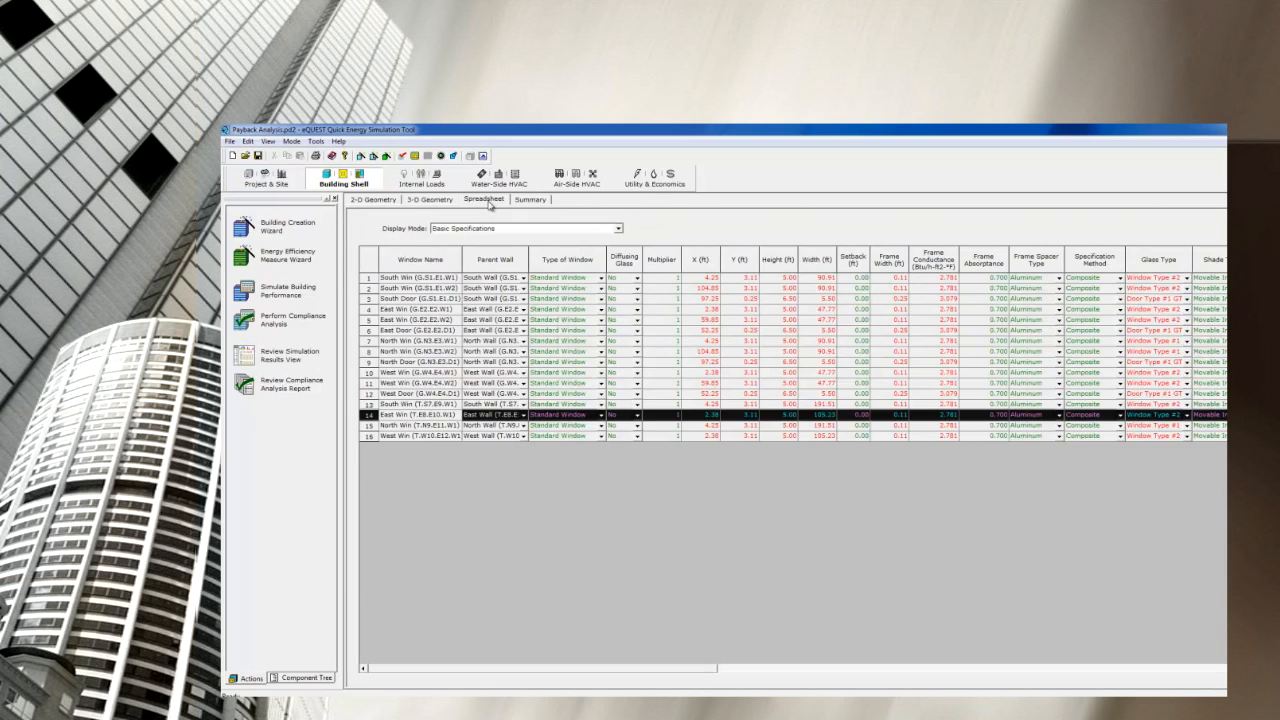
click(372, 200)
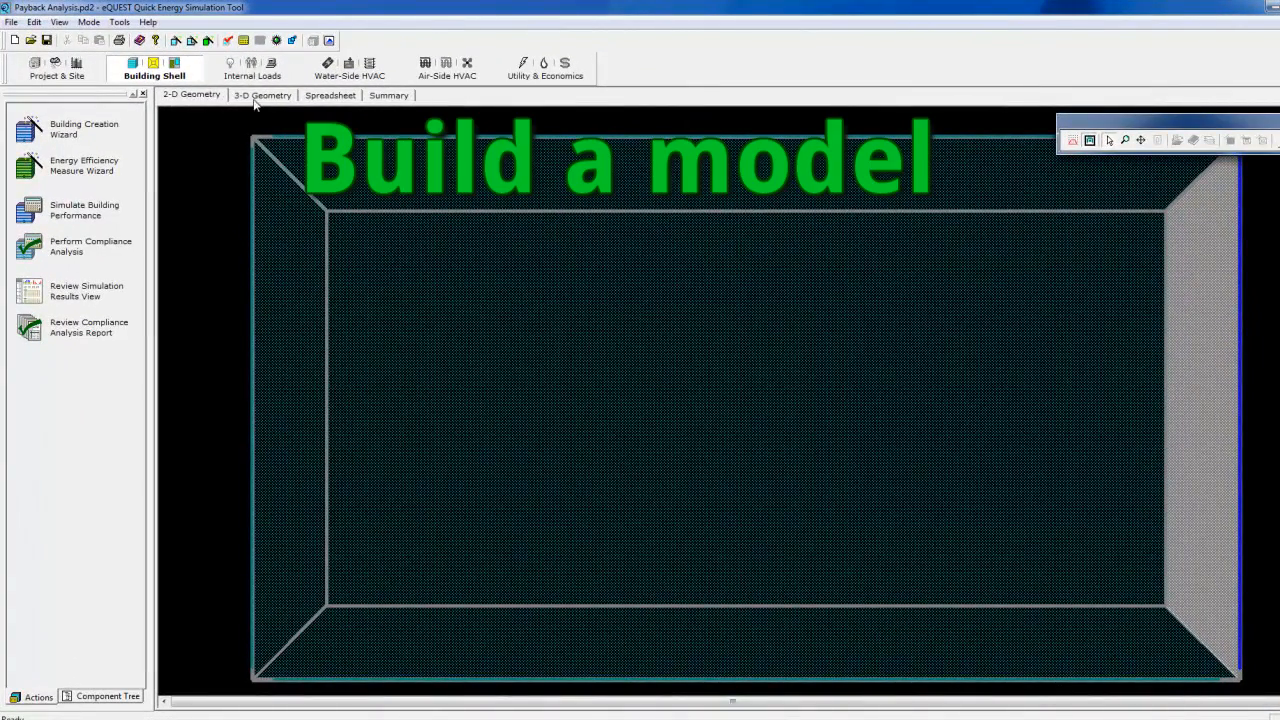
click(84, 210)
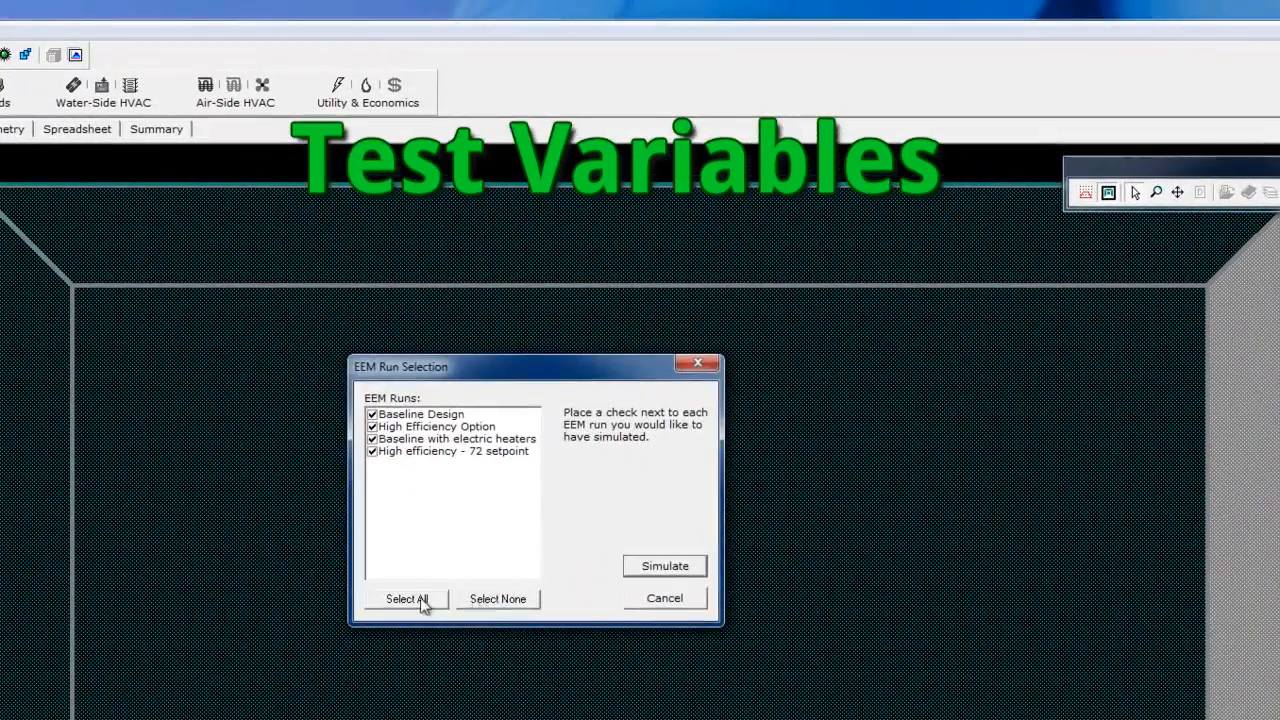
click(664, 566)
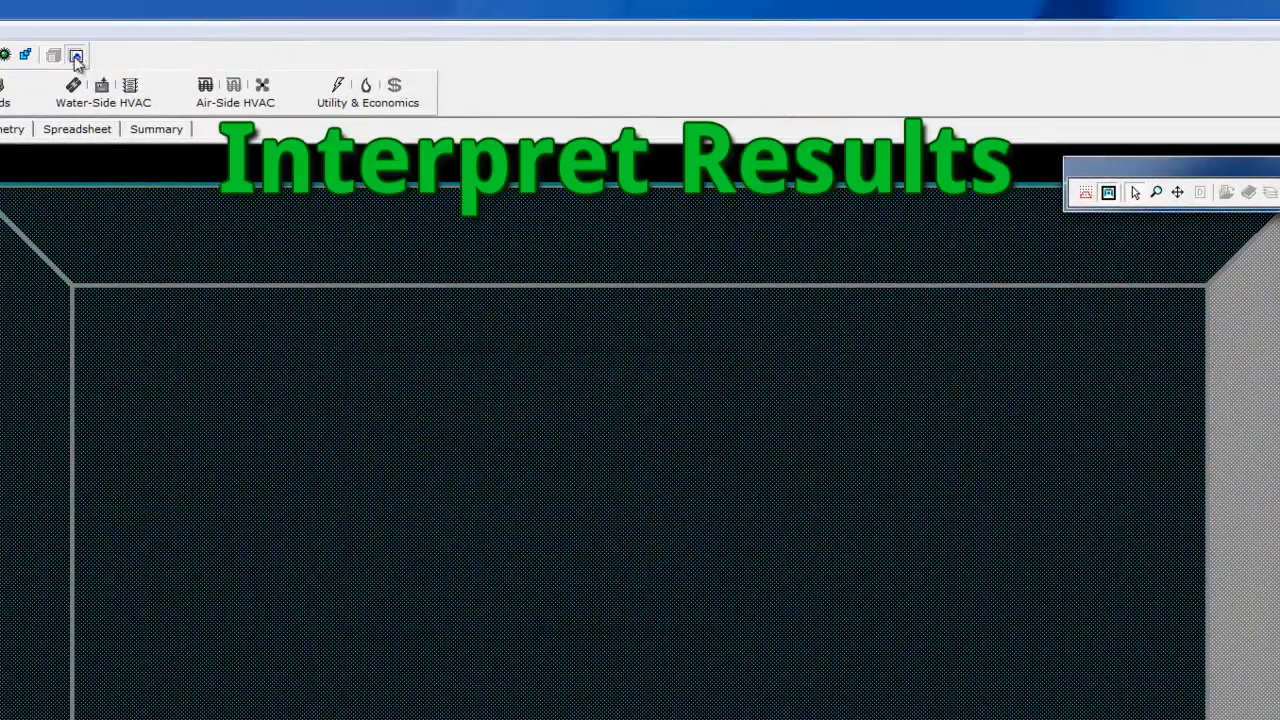